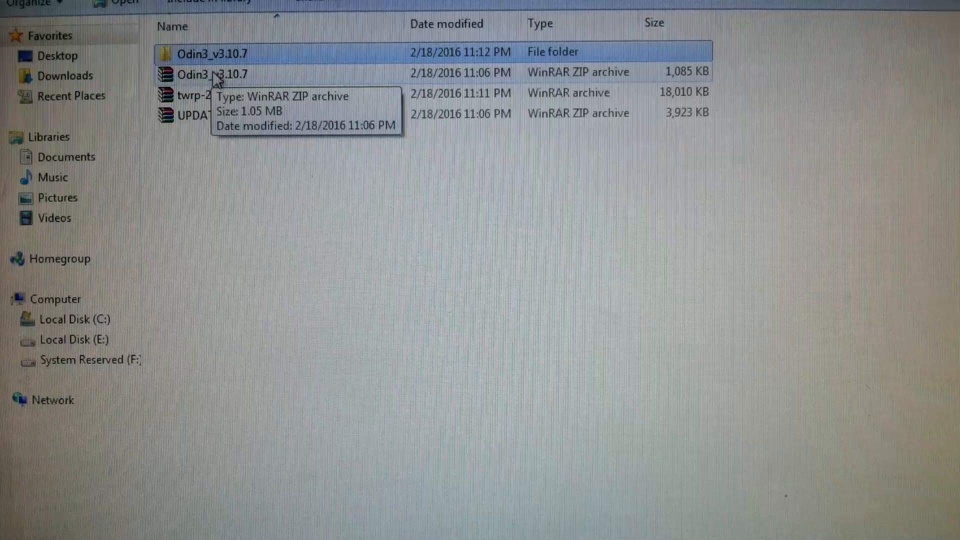
pyautogui.moveTo(244, 80)
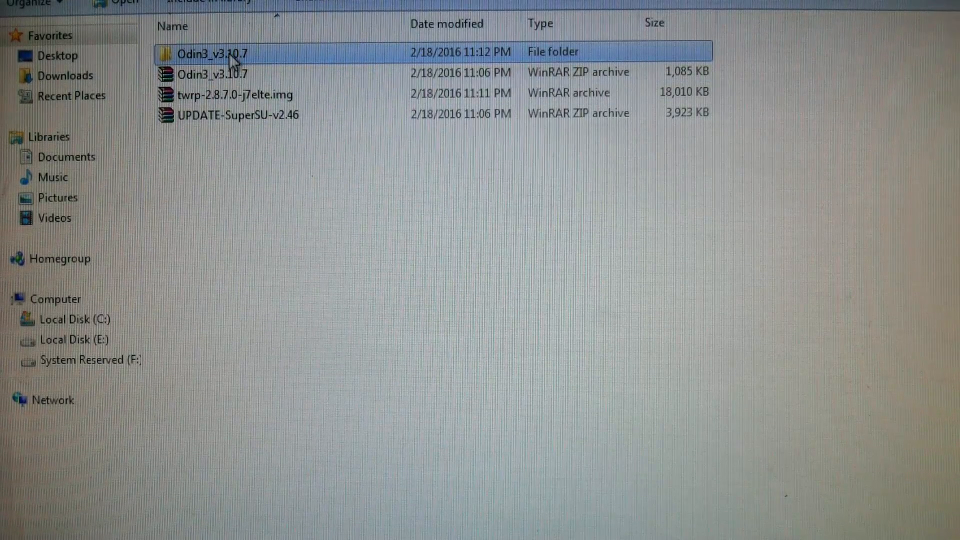
# Open the Odin3_v3.10.7 folder and run the Odin3 v3.10.7 application.
pyautogui.doubleClick(211, 52)
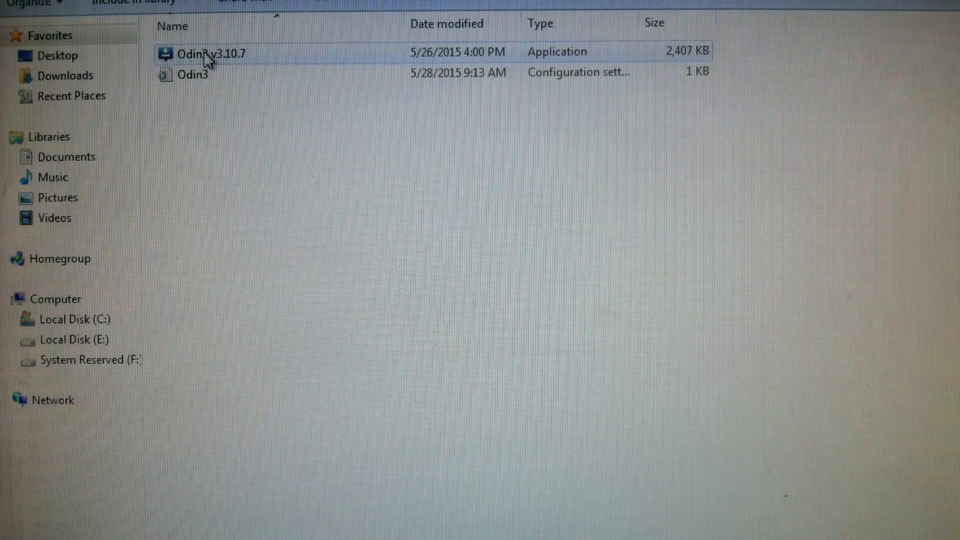
pyautogui.doubleClick(211, 53)
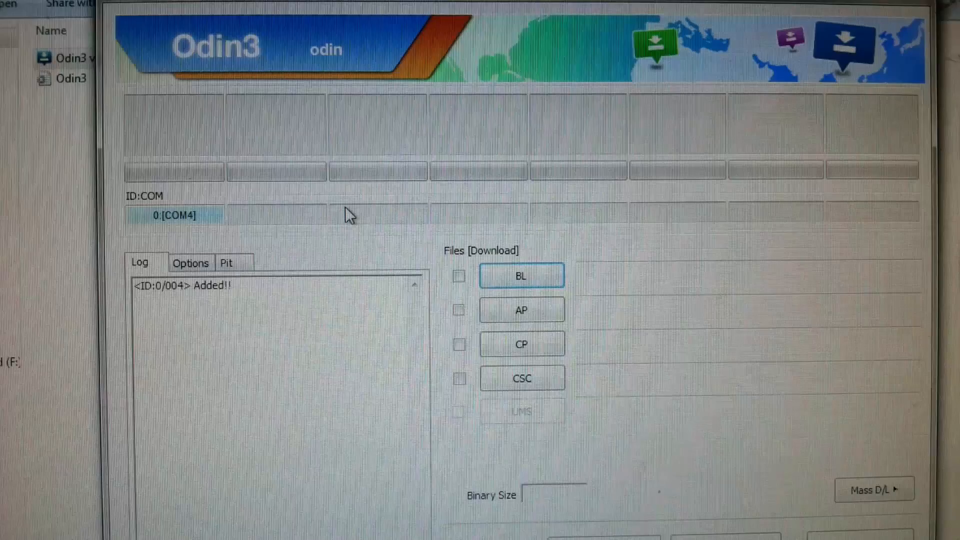
pyautogui.moveTo(186, 194)
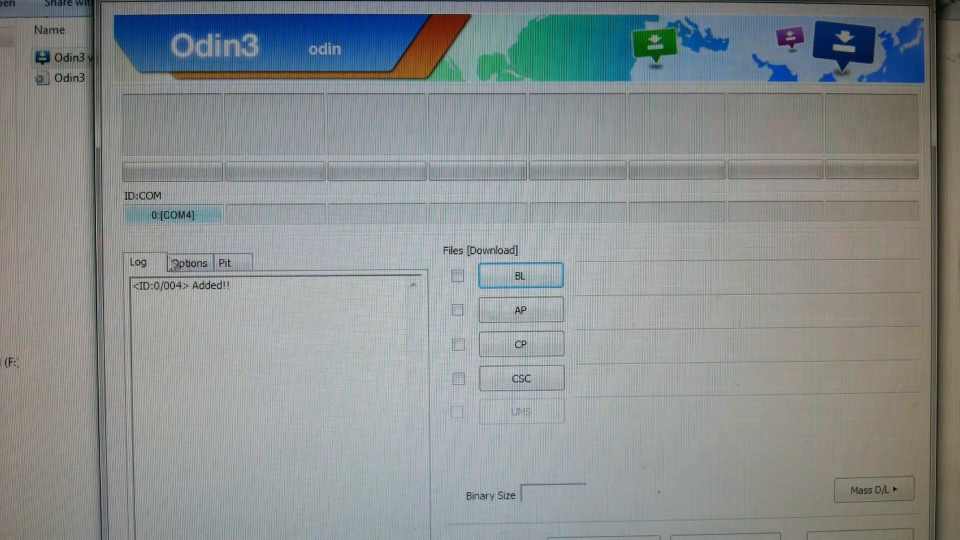
pyautogui.moveTo(188, 223)
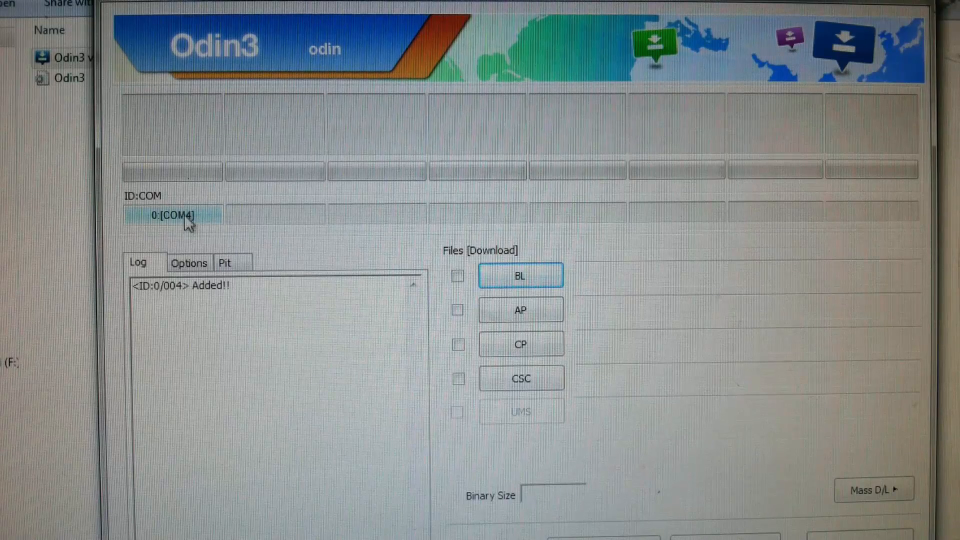
pyautogui.moveTo(228, 234)
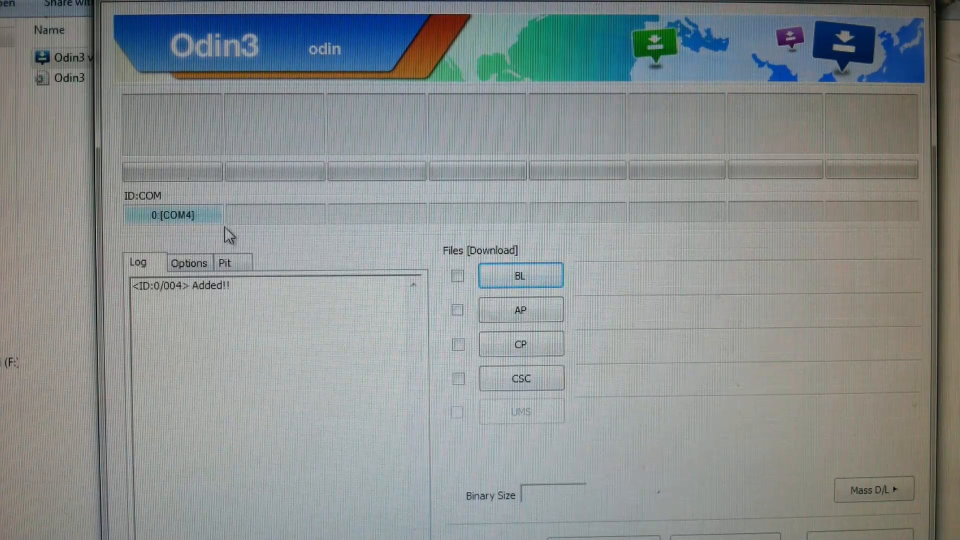
pyautogui.moveTo(147, 248)
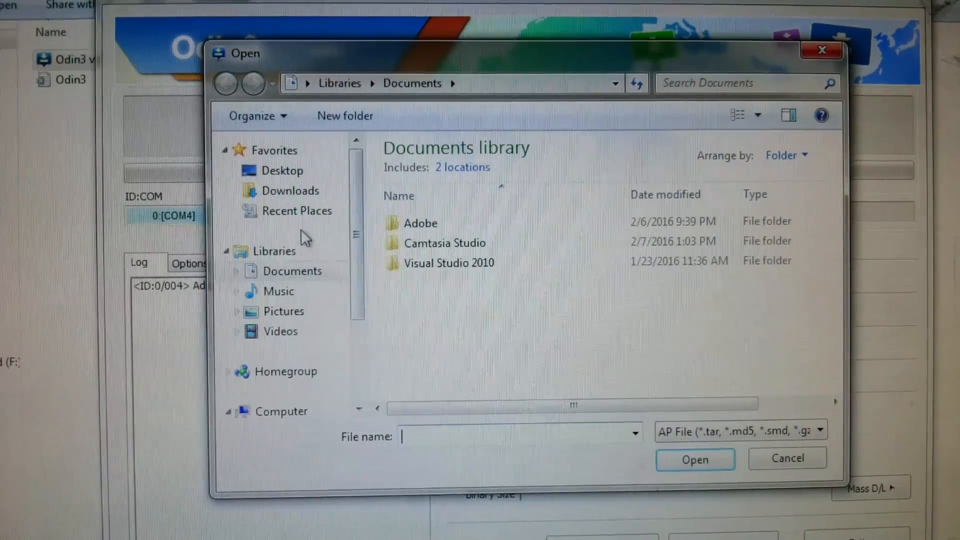
pyautogui.moveTo(282, 171)
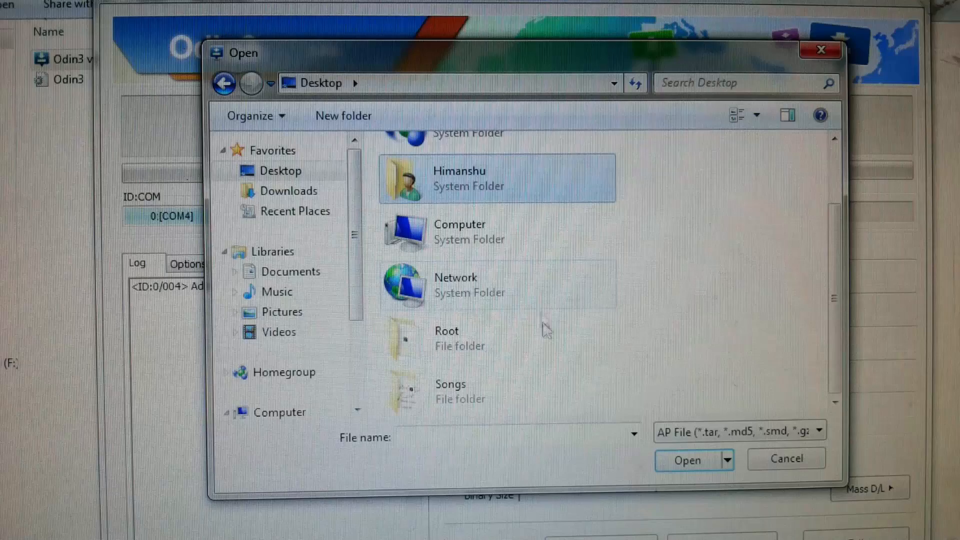
# Load twrp-2.8.7.0-j7elte.img.tar from Desktop > Root into the AP slot.
pyautogui.doubleClick(447, 337)
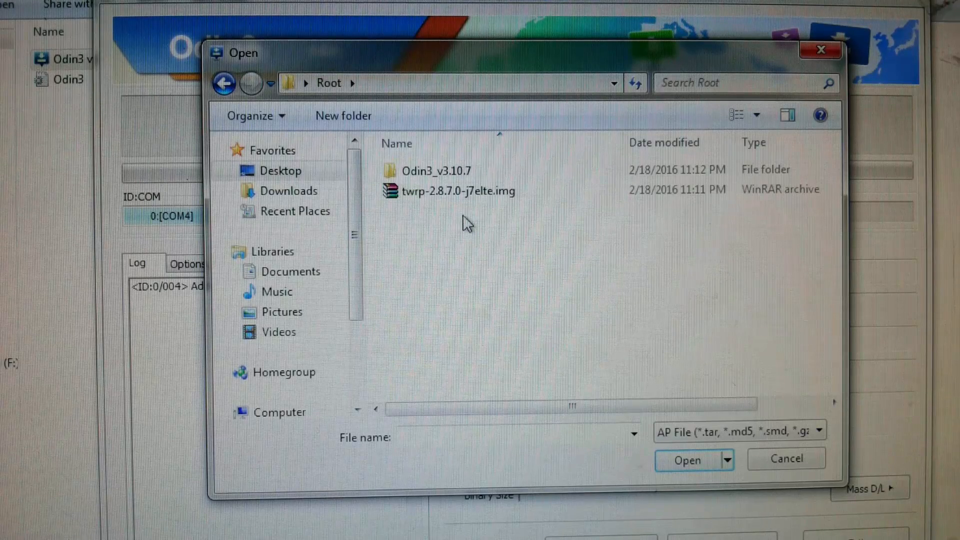
pyautogui.click(456, 191)
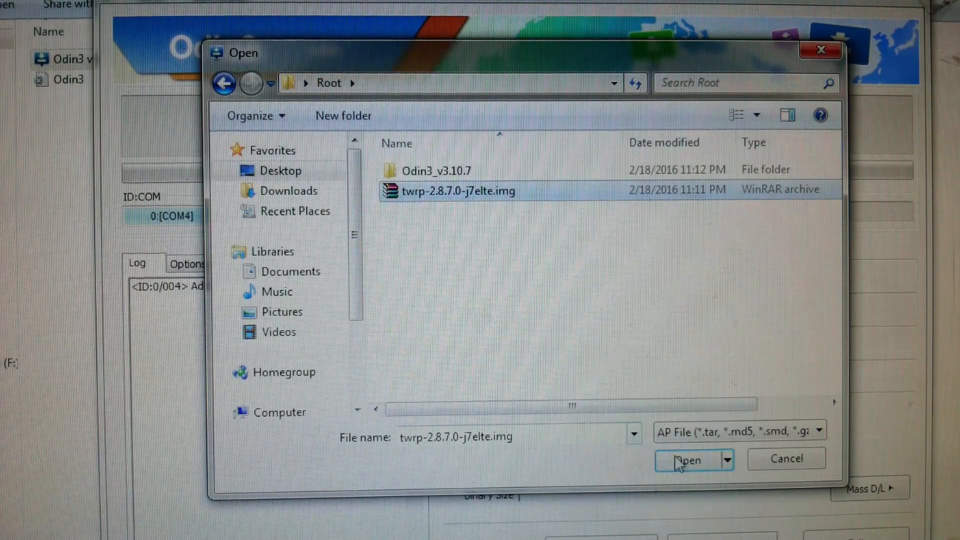
pyautogui.click(687, 459)
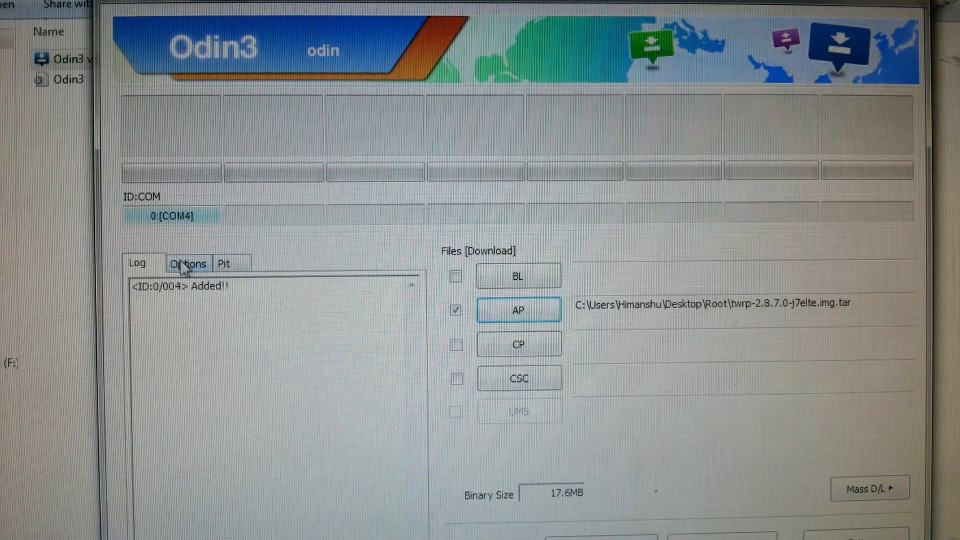
pyautogui.moveTo(590, 474)
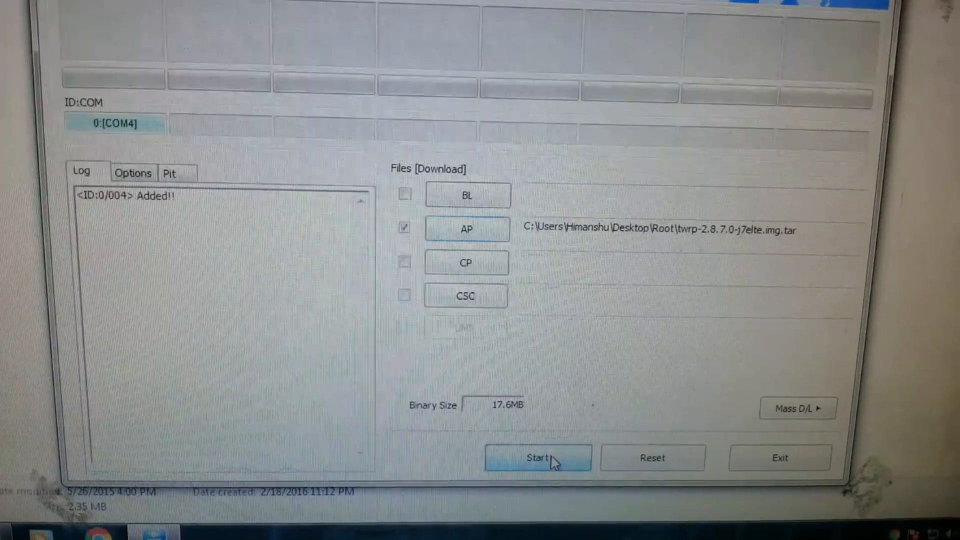
# Start flashing the TWRP recovery from the AP slot to the phone on COM4.
pyautogui.click(538, 457)
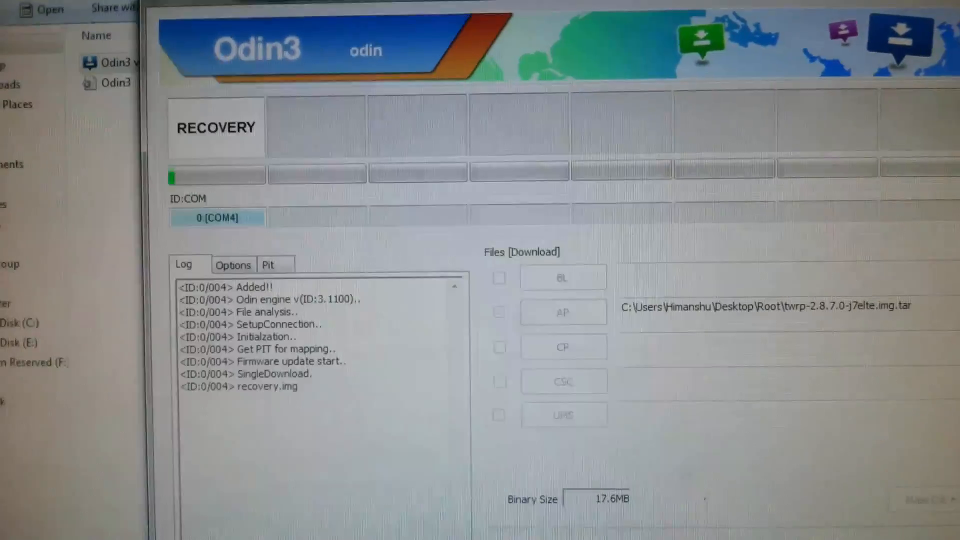